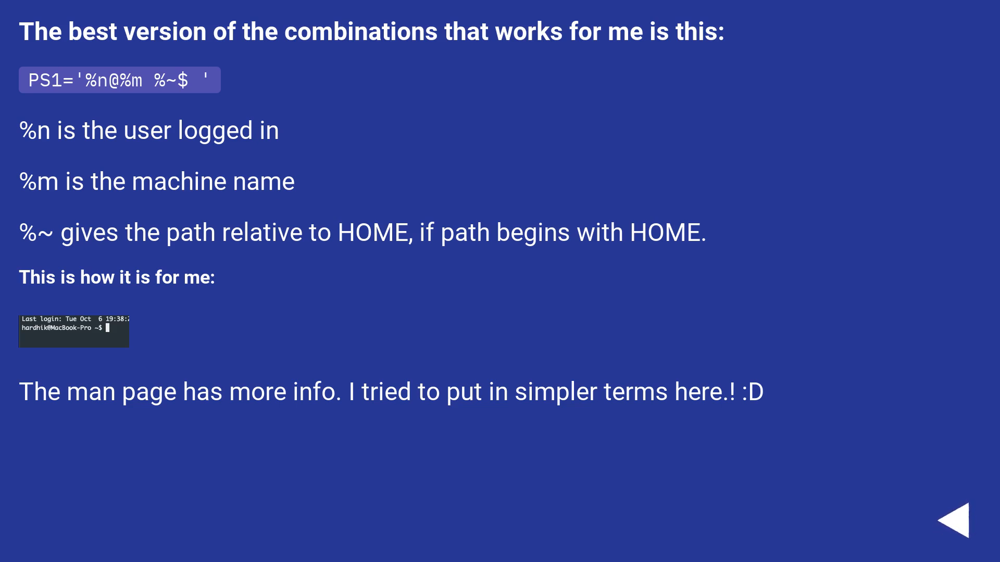
{"action": "left_click", "coordinate": [958, 524]}
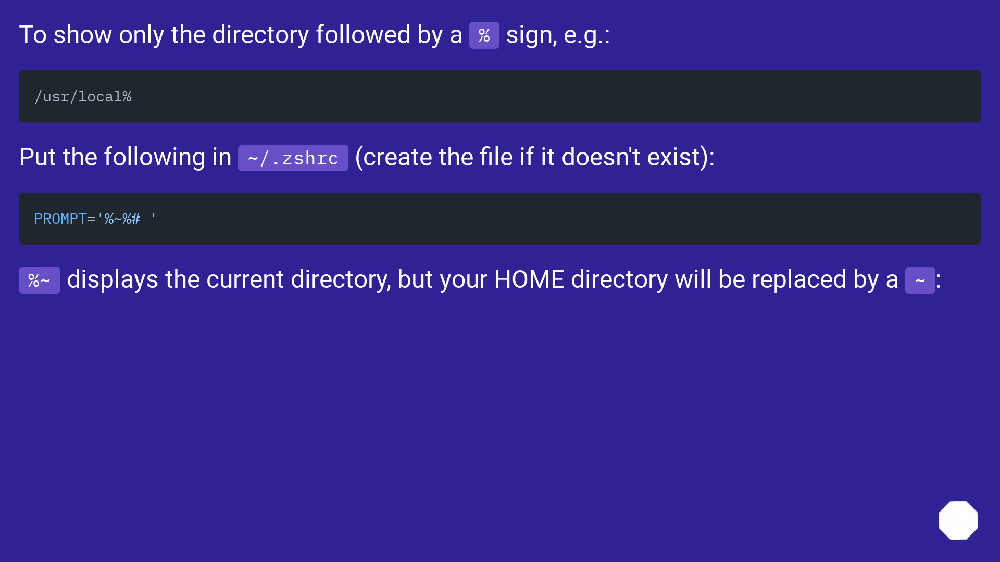
{"action": "scroll", "scroll_direction": "down", "scroll_amount": 3}
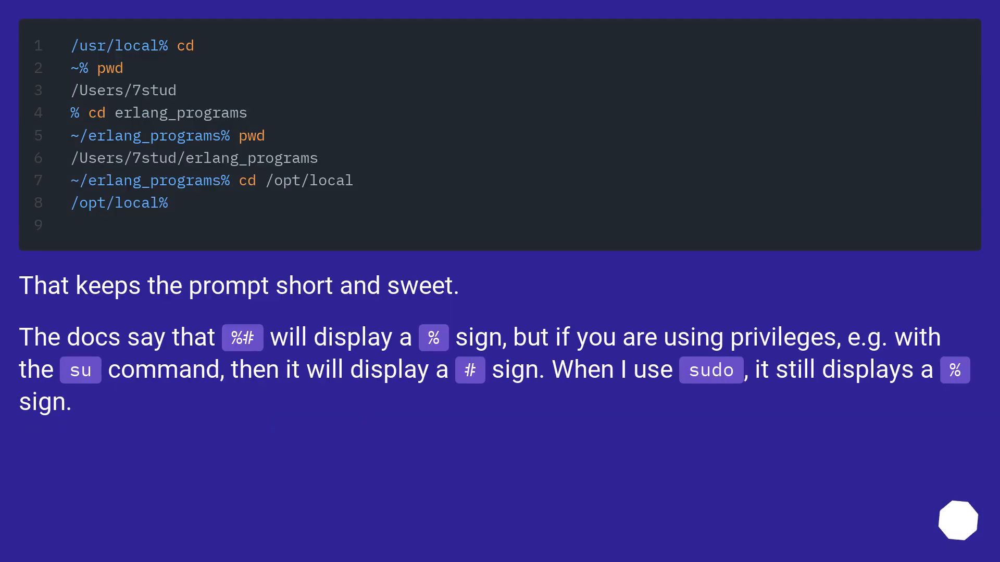